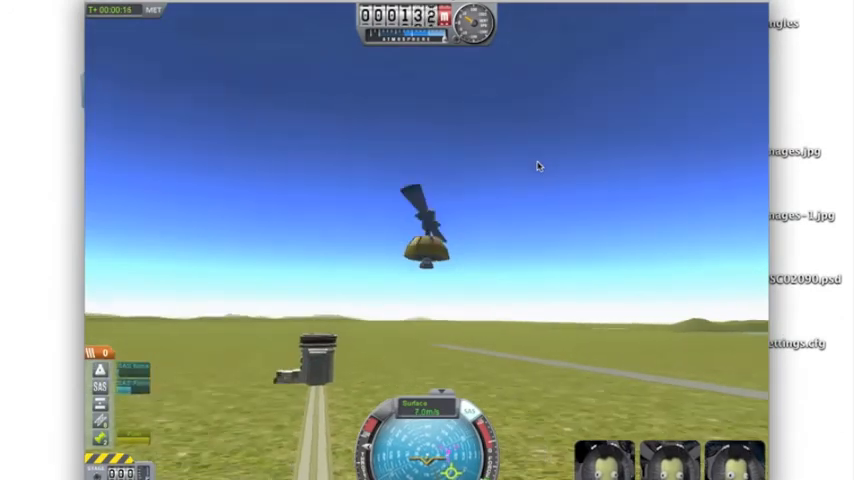
Pause the running test flight, end it, and return to the Vehicle Assembly Building
key("Escape")
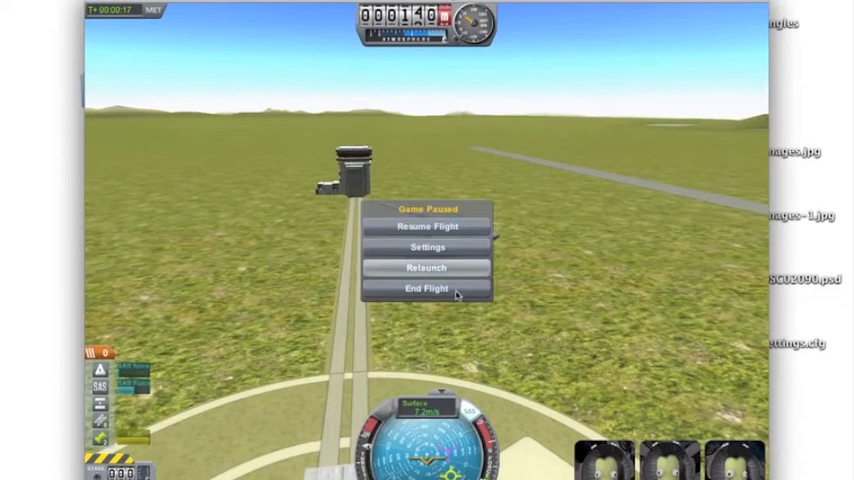
left_click(427, 289)
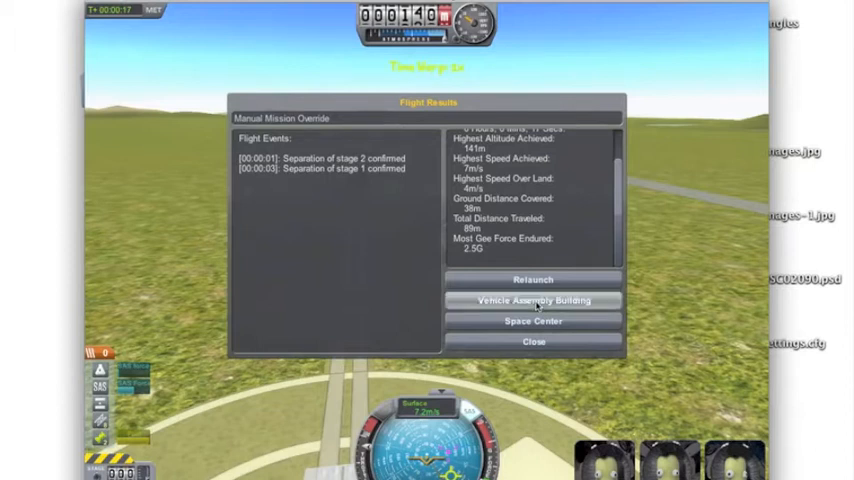
left_click(533, 300)
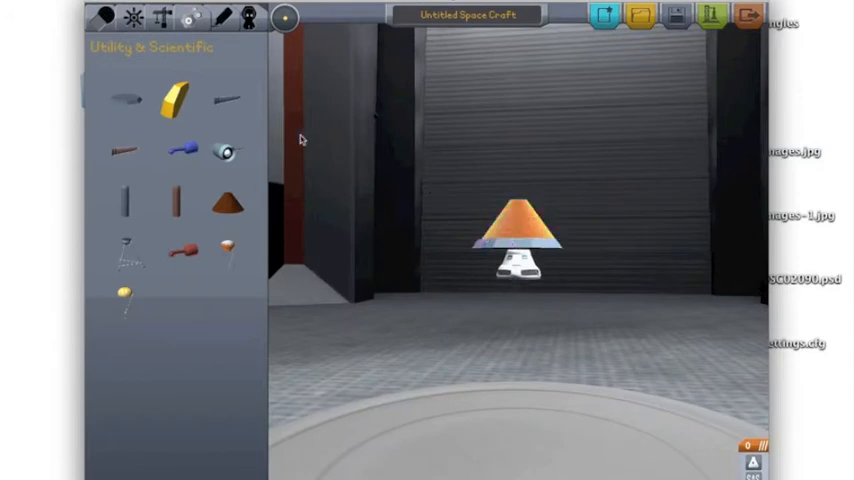
Choose a parts category in the VAB toolbar to start building the capsule craft
left_click(285, 17)
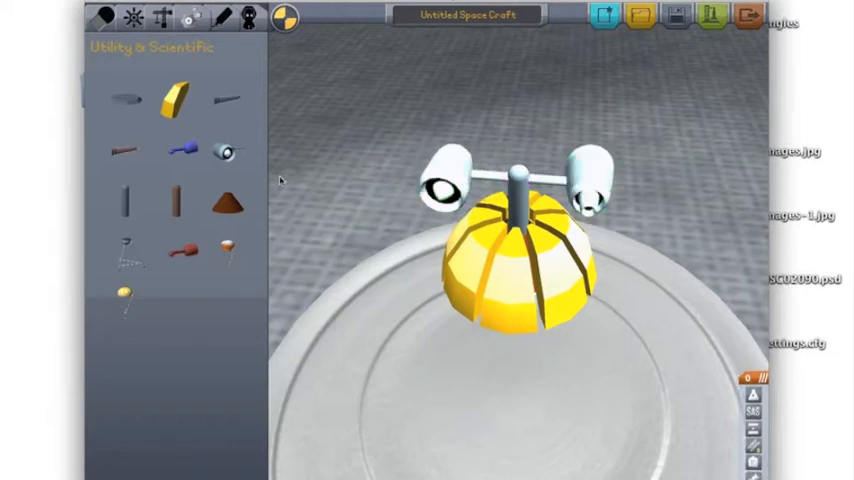
mouse_move(222, 100)
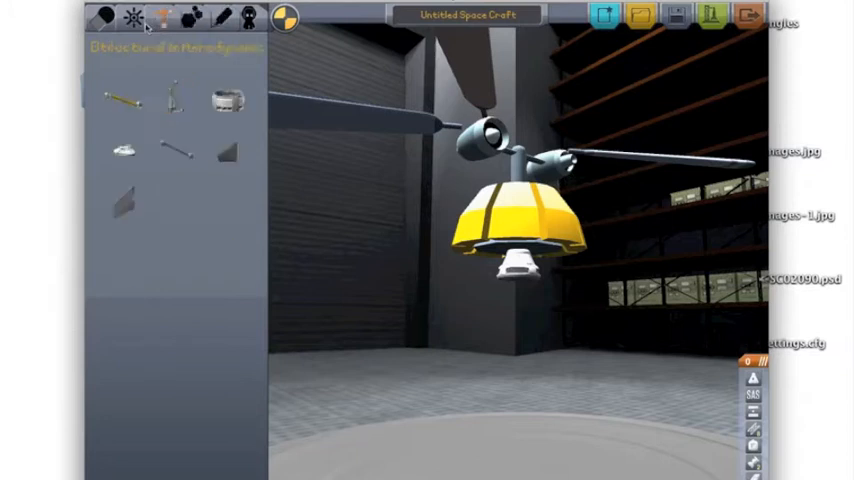
Switch the parts panel to the utility and scientific parts category
left_click(160, 18)
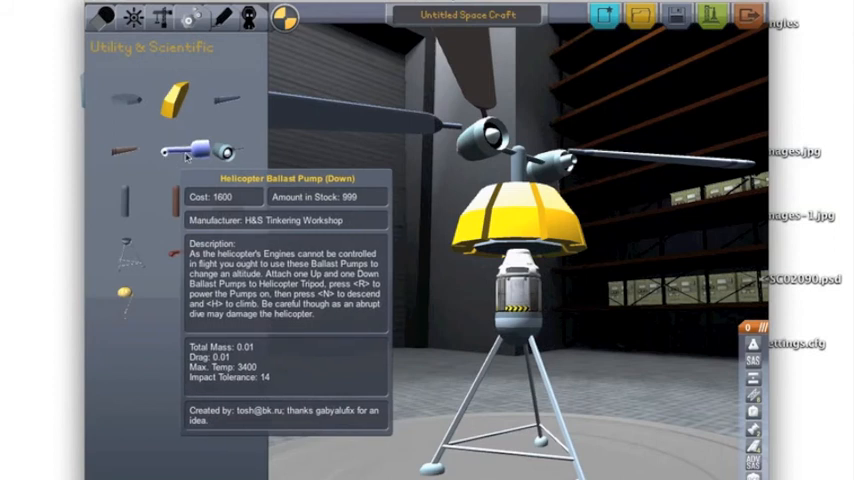
mouse_move(320, 298)
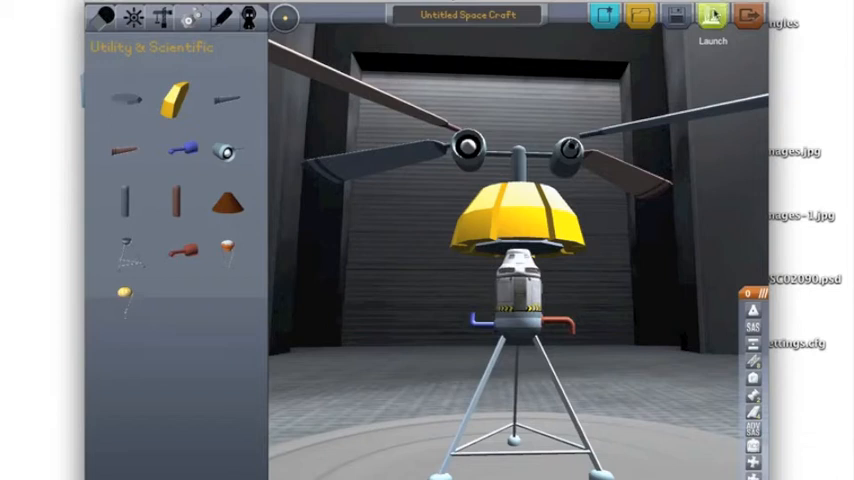
Launch the helicopter to the pad, then end the flight and return to the VAB
left_click(712, 20)
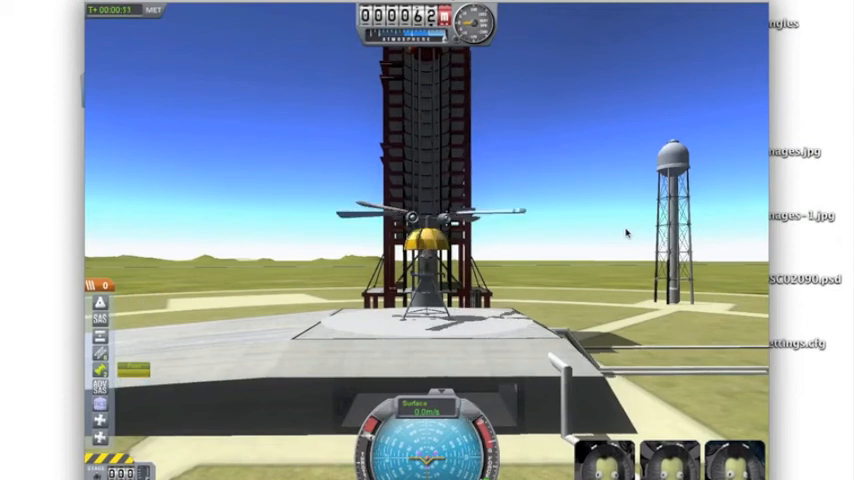
key("Escape")
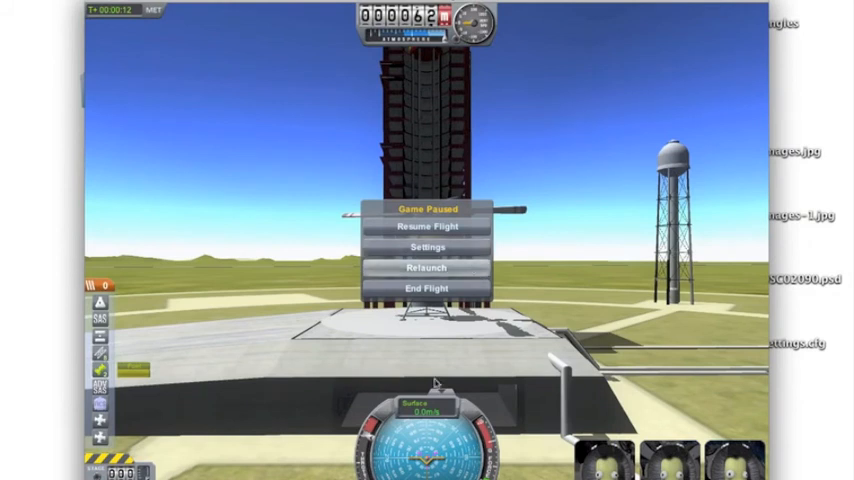
left_click(427, 288)
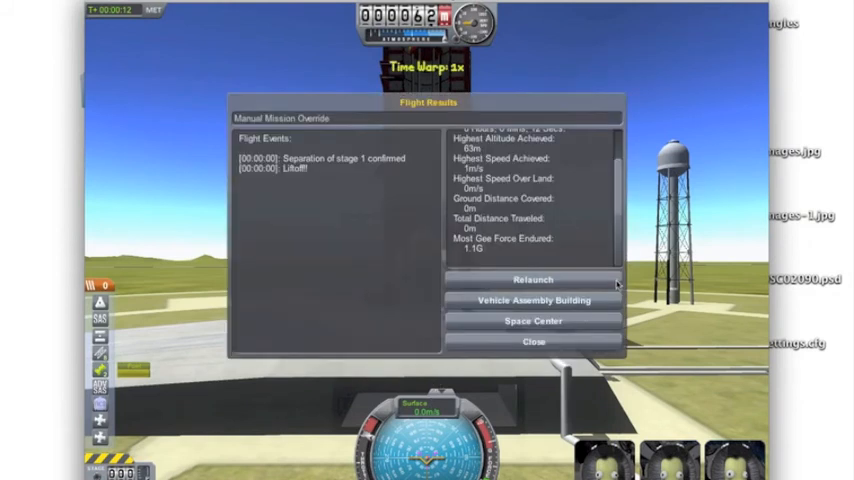
mouse_move(533, 300)
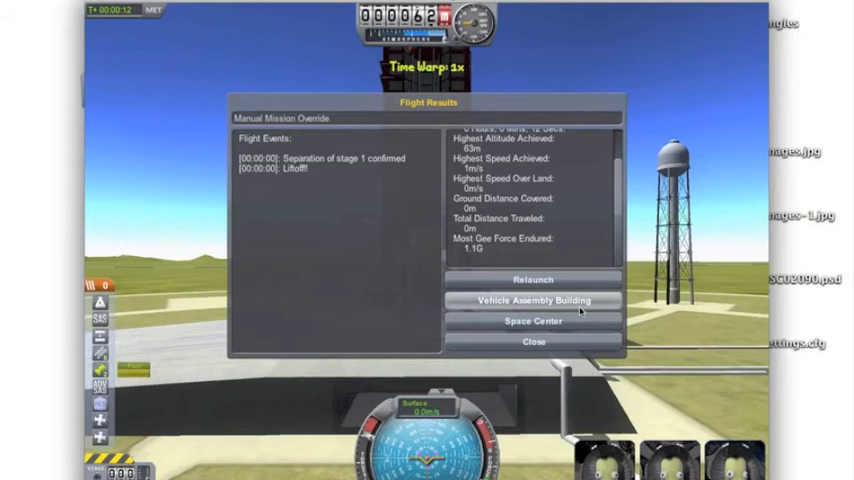
left_click(533, 300)
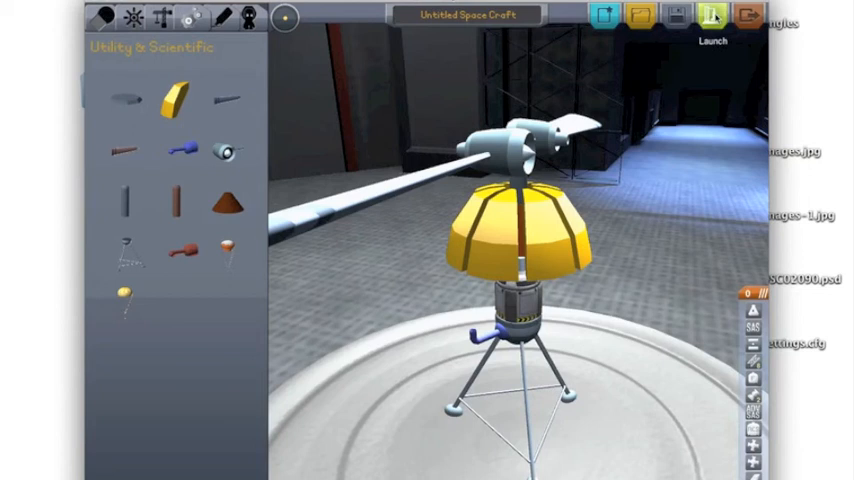
Launch the reworked single-blade helicopter onto the launch pad for another test
left_click(713, 16)
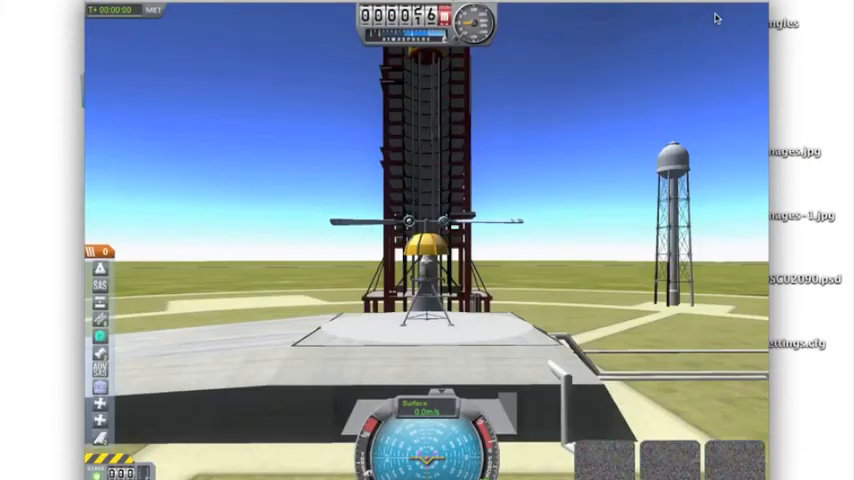